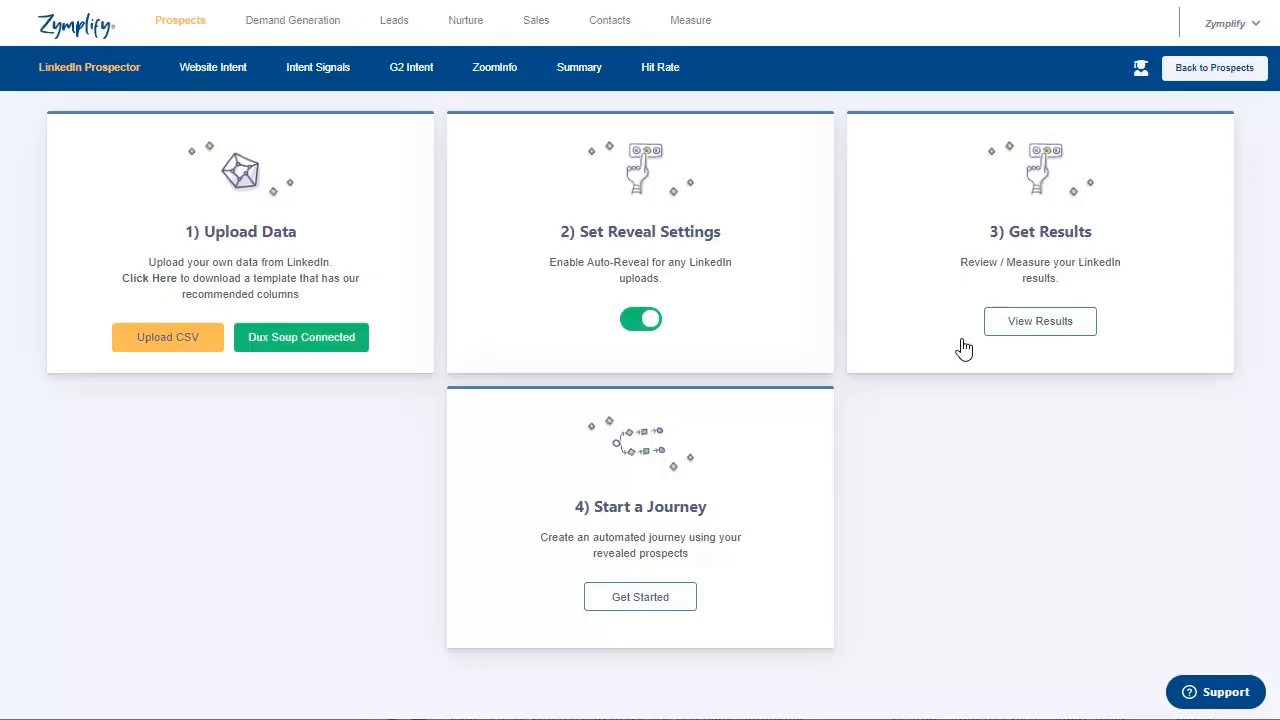
Step: View the LinkedIn Prospector results charts, then switch to the Prospects table showing each profile's reveal status
{"action": "left_click", "coordinate": [1040, 320]}
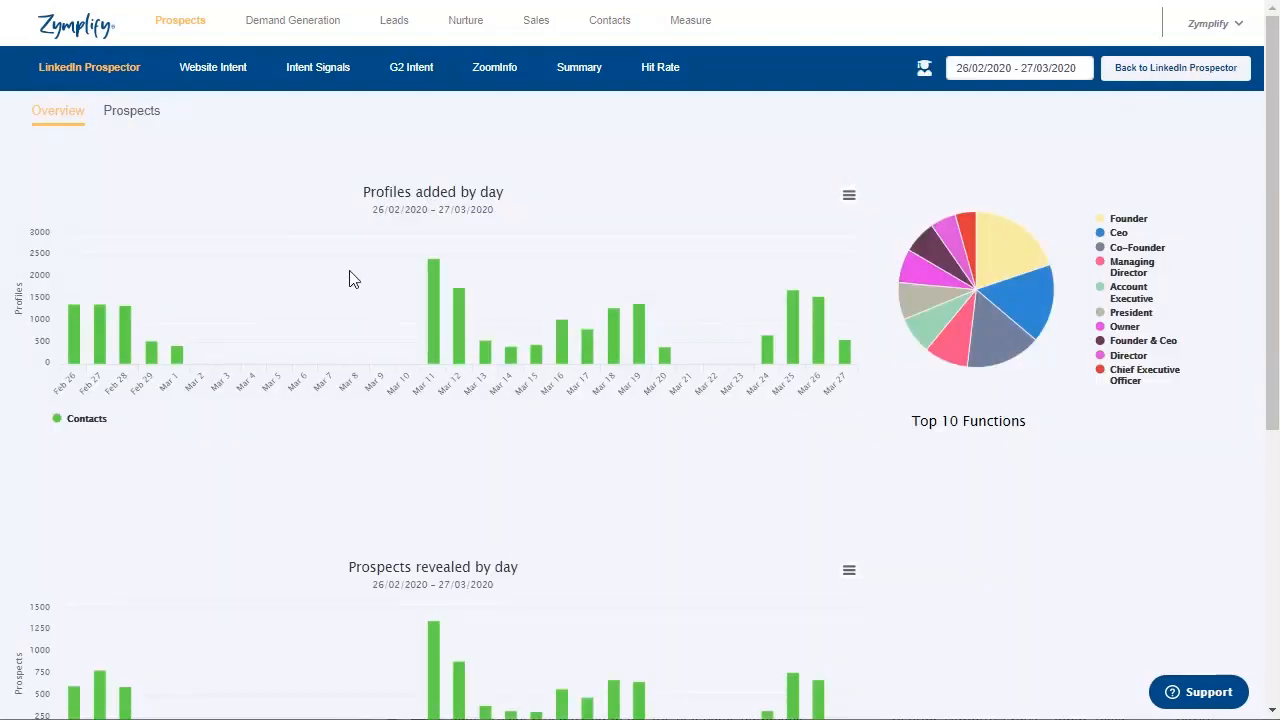
{"action": "left_click", "coordinate": [132, 110]}
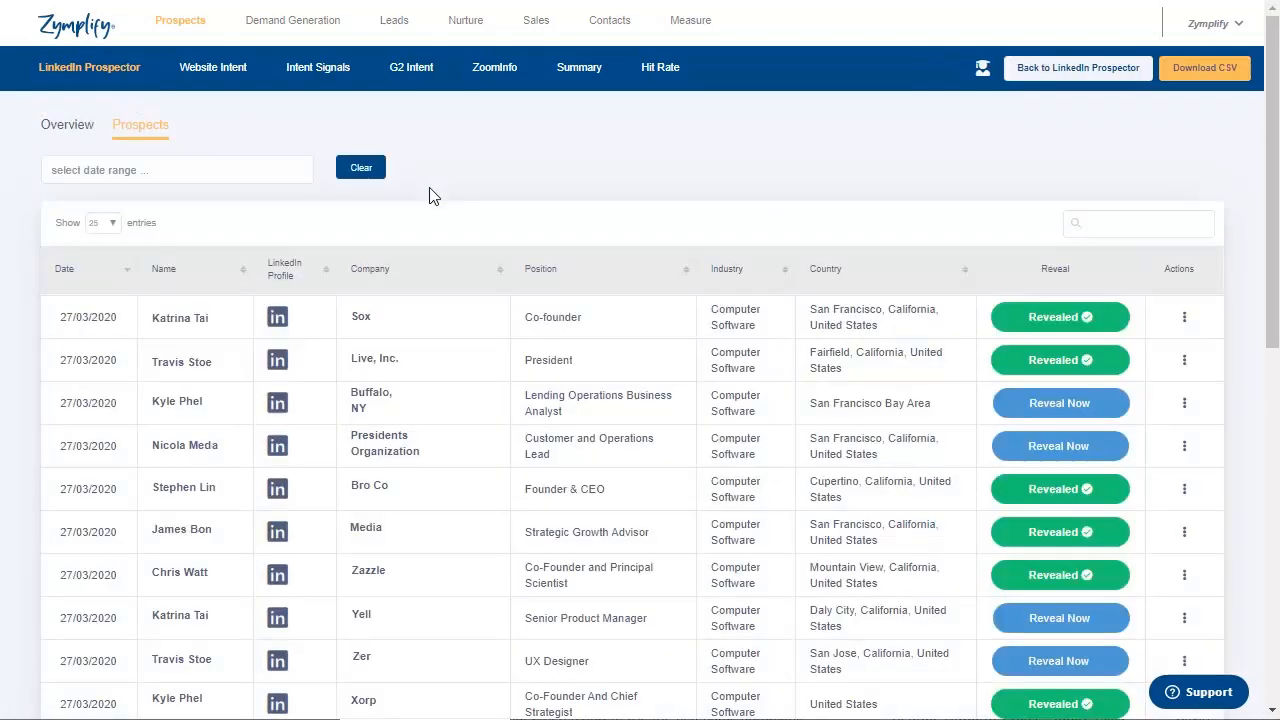